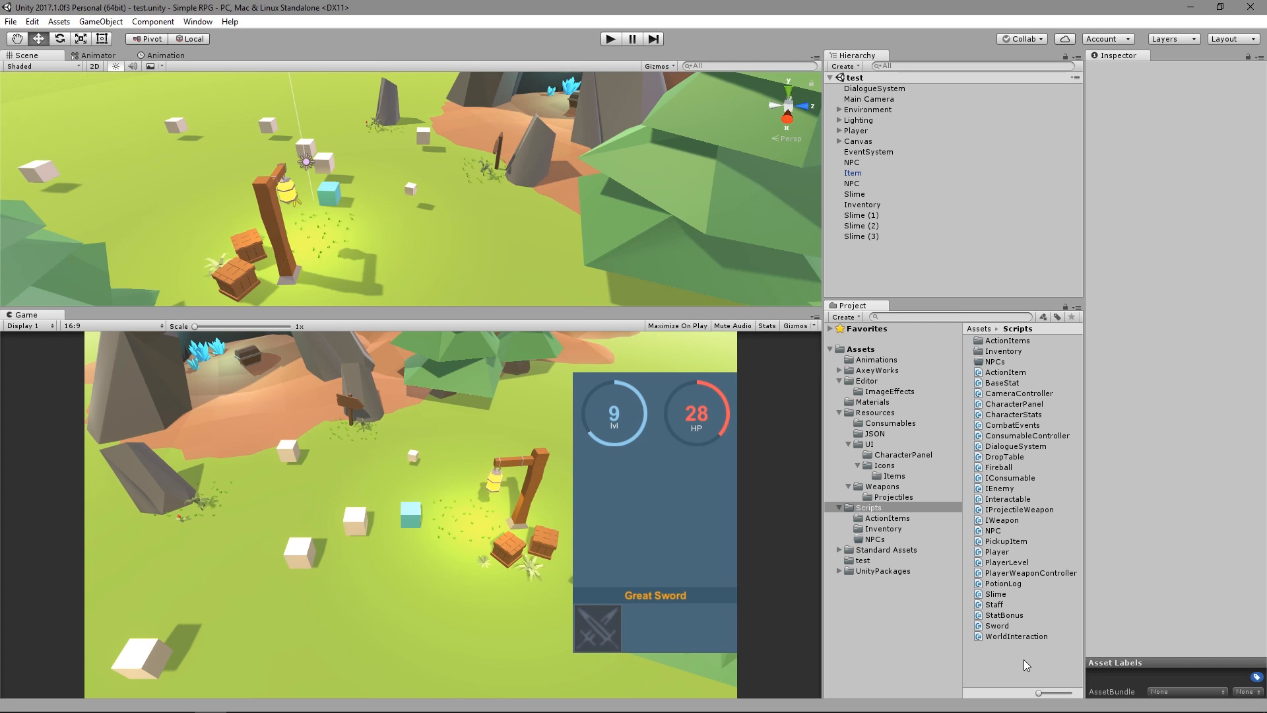
Step: In Spawner.cs, type public void Respawn() on line 22 with its braces, above Spawn
{"action": "left_click", "coordinate": [1002, 605]}
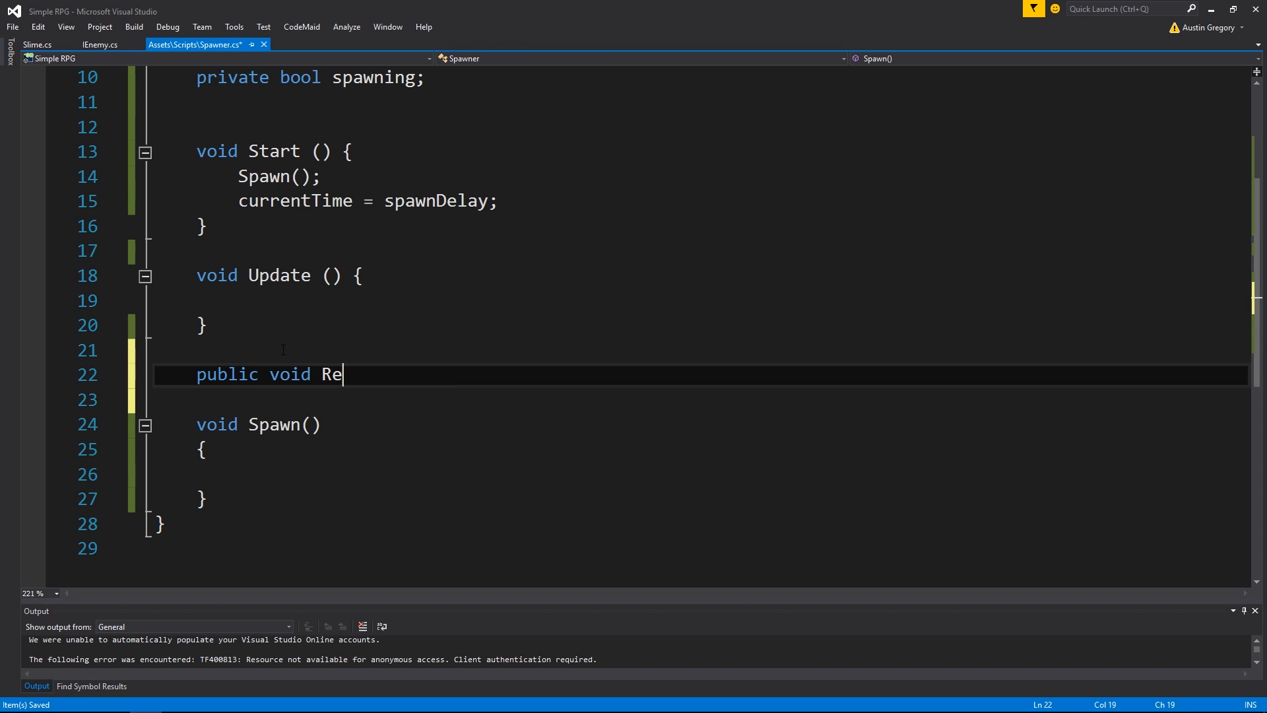
{"action": "type", "text": "spawn()"}
{"action": "left_click", "coordinate": [700, 473]}
{"action": "type", "text": "IEnemy instance = Instantiate(monster, transform.position, Quaternion.identity).GetComponent<IEnemy>();"}
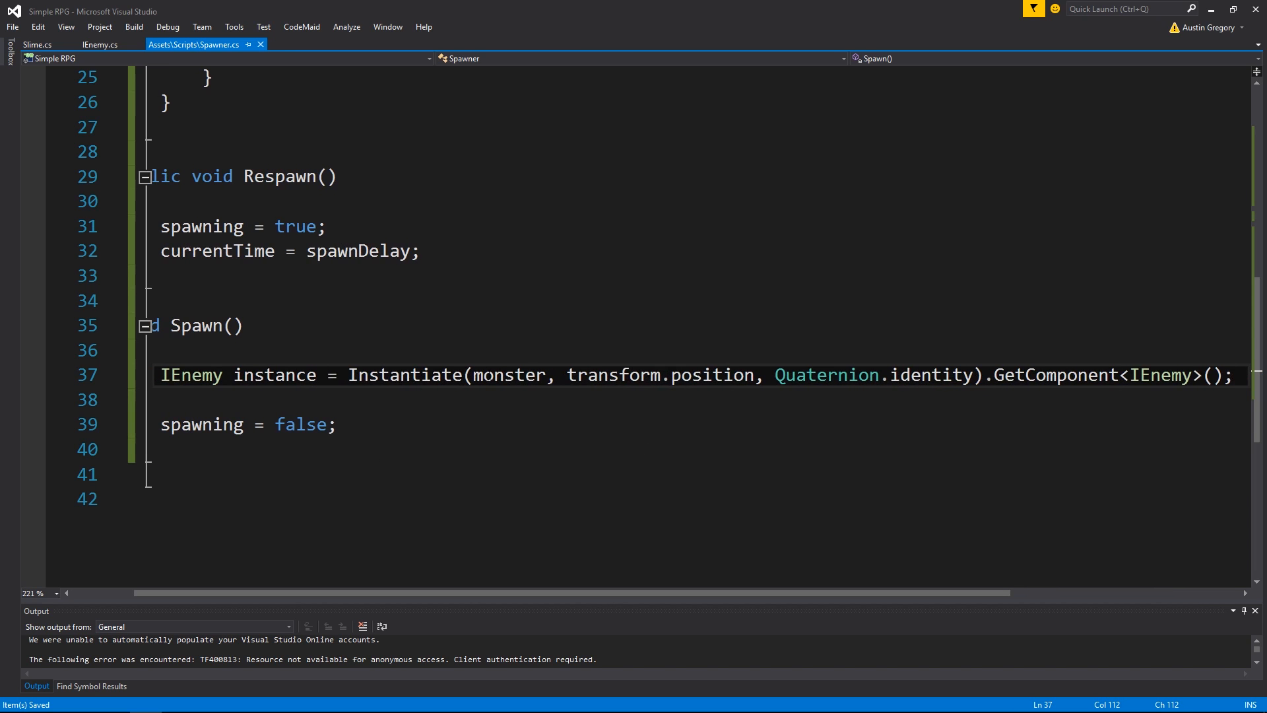
Step: Store Instantiate(monster, transform.position, Quaternion.identity).GetComponent<IEnemy>() in an IEnemy variable named instance
{"action": "left_click", "coordinate": [37, 44]}
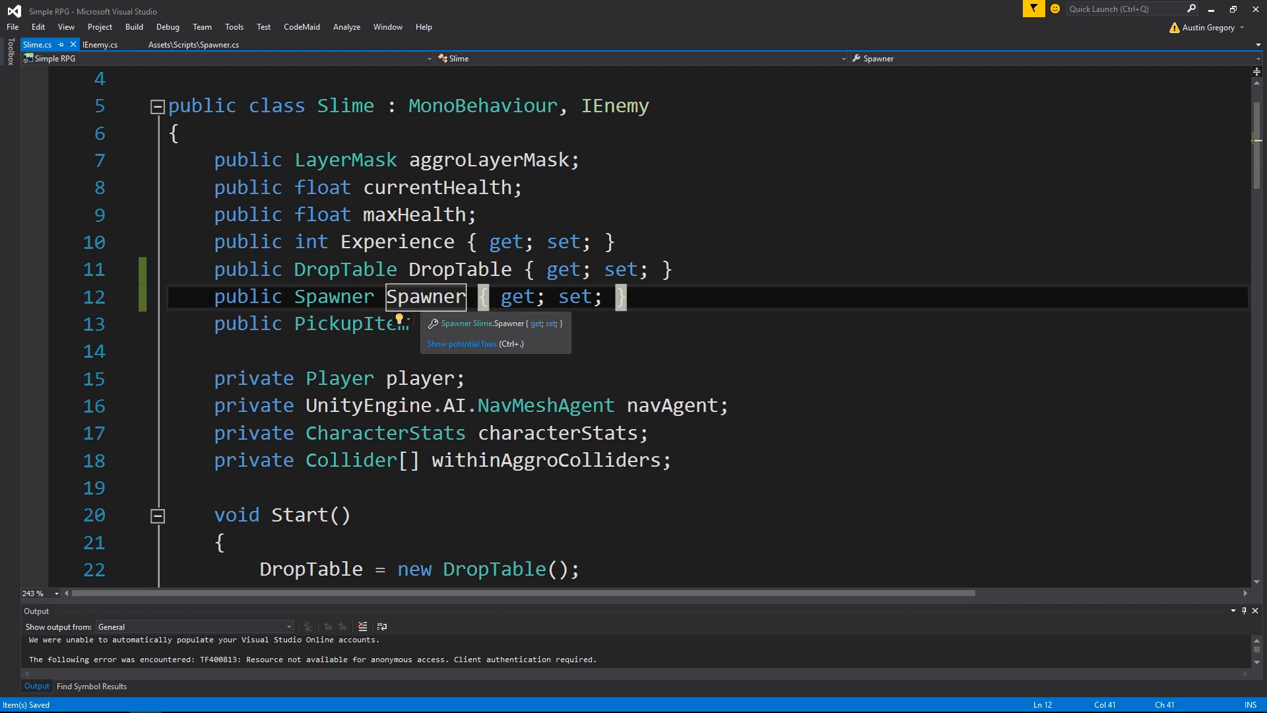
Step: Add 'public Spawner Spawner { get; set; }' below DropTable in Slime.cs and save
{"action": "left_click", "coordinate": [194, 44]}
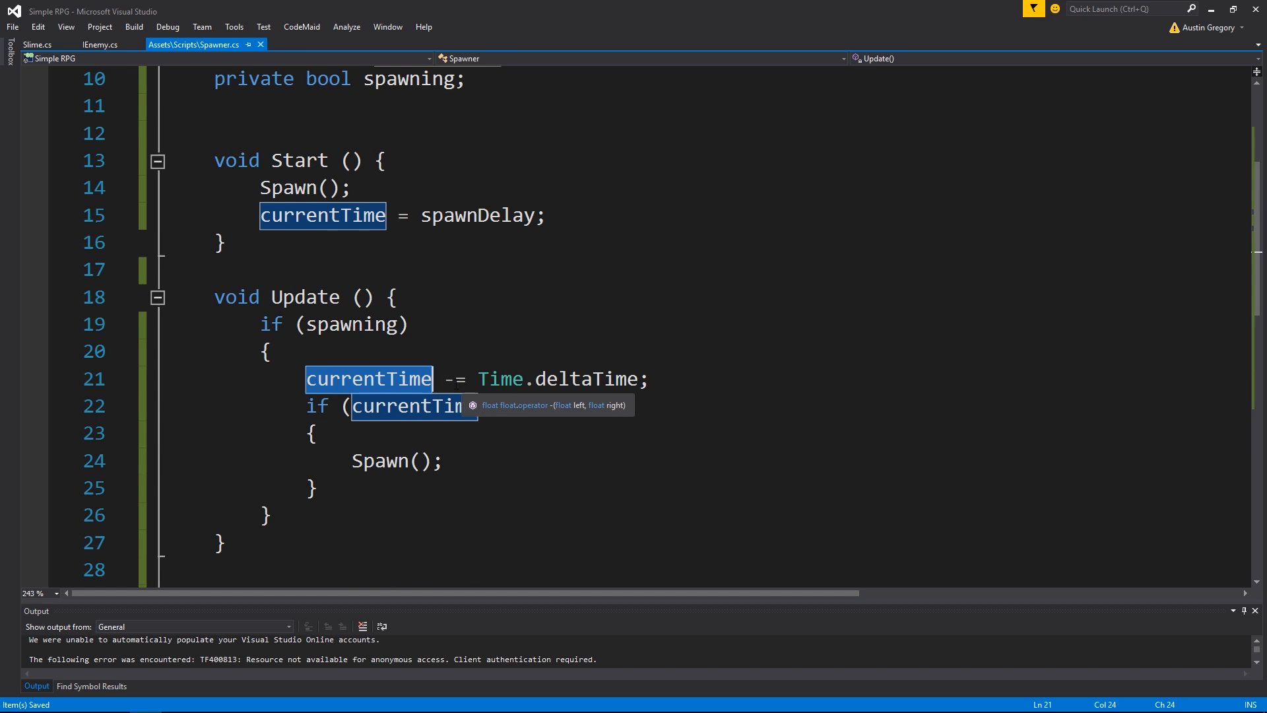